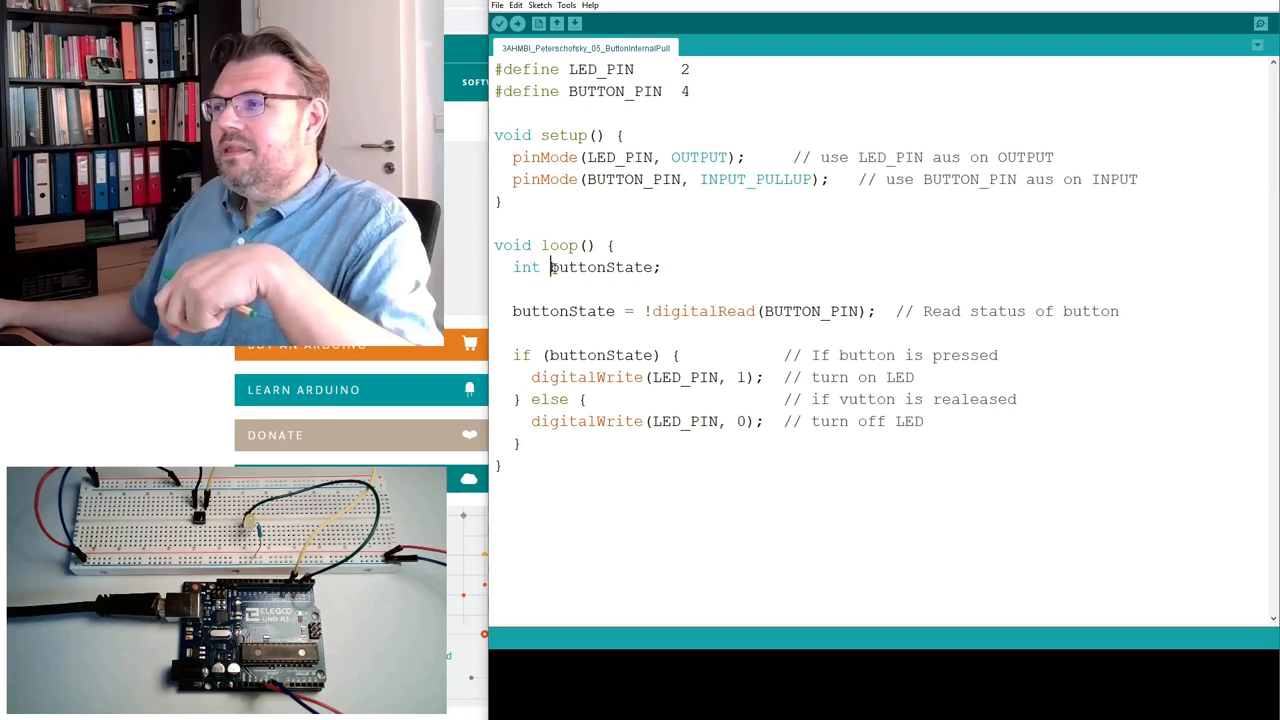
- Write the global declaration int oldButtonState_G = 0 above setup()
double_click(600, 268)
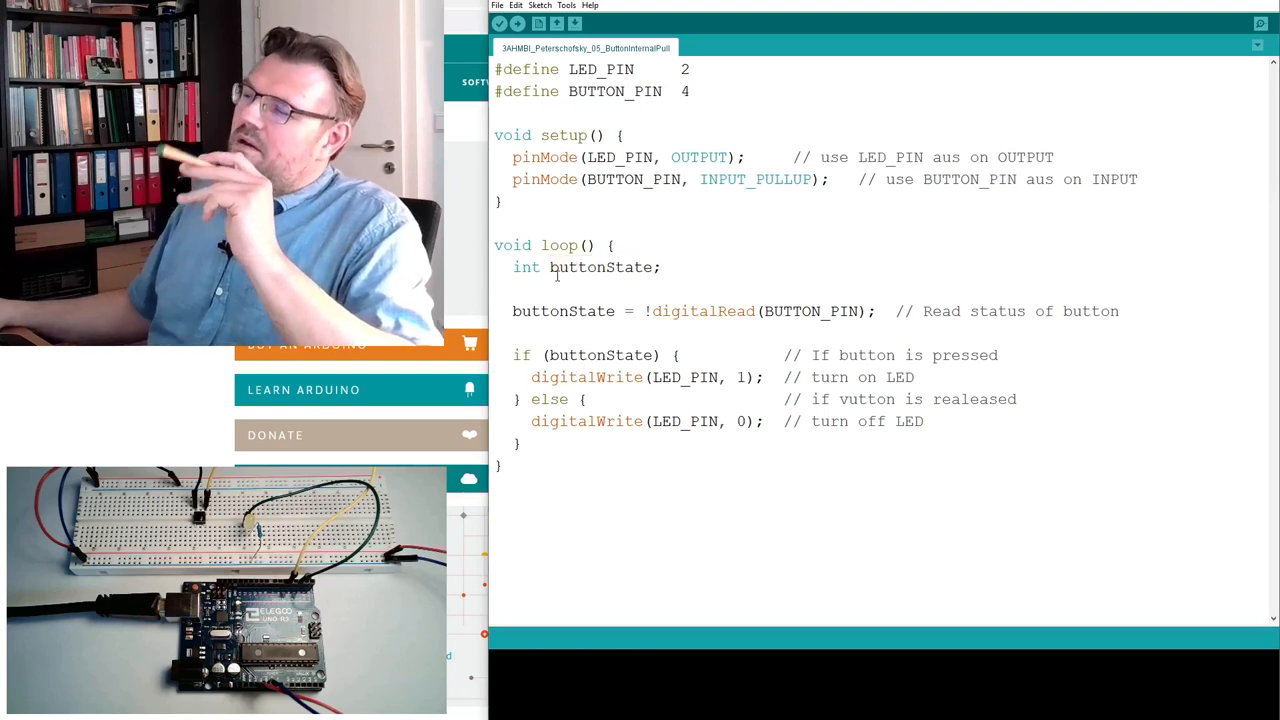
triple_click(588, 268)
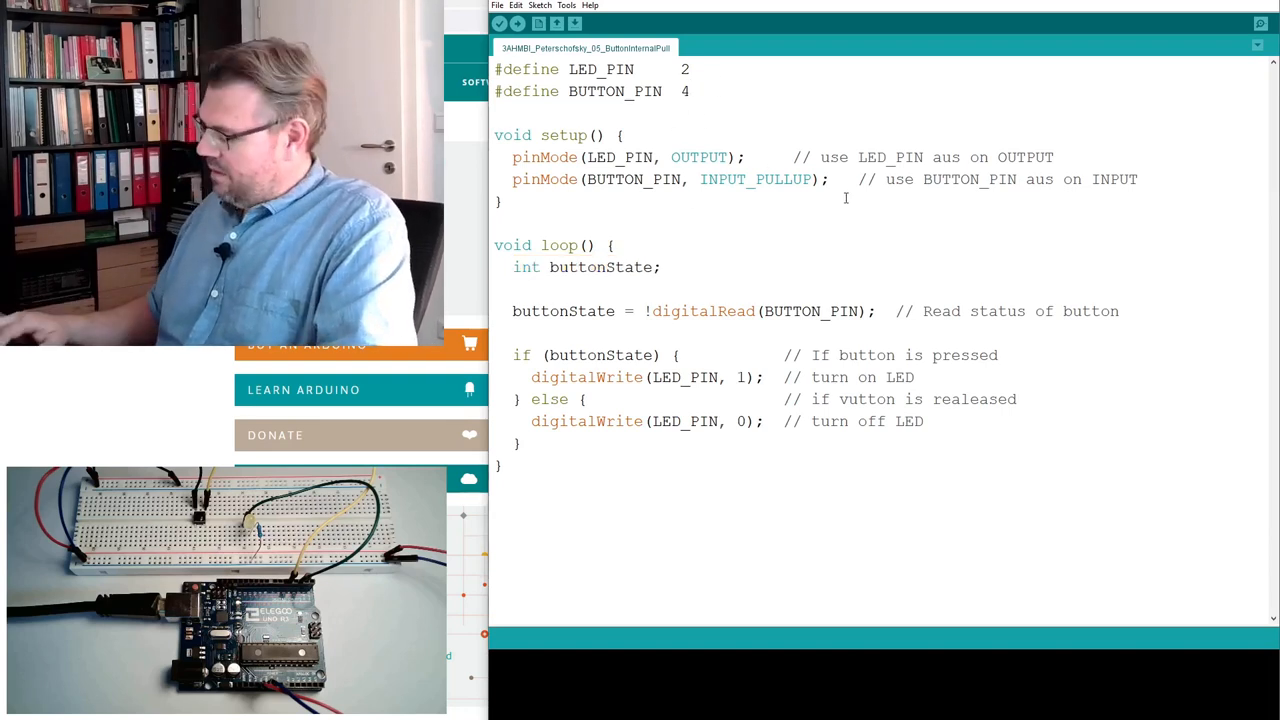
text(int buttonState;)
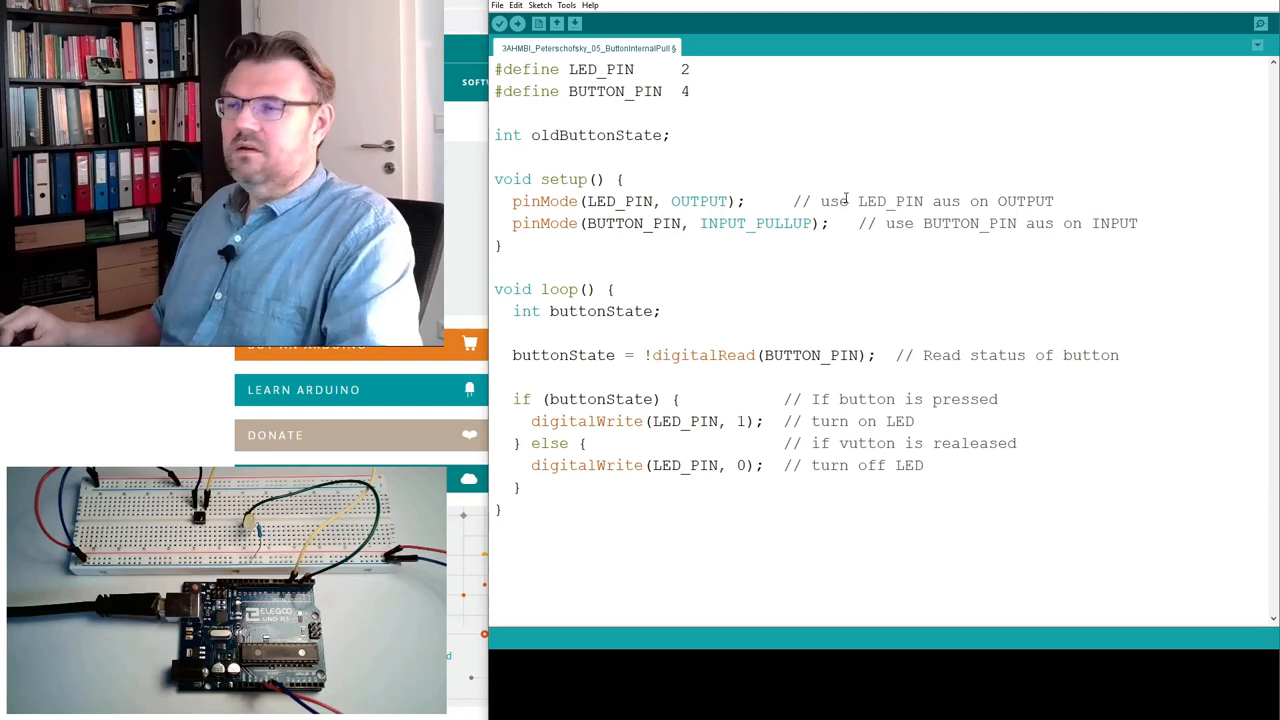
text(_G)
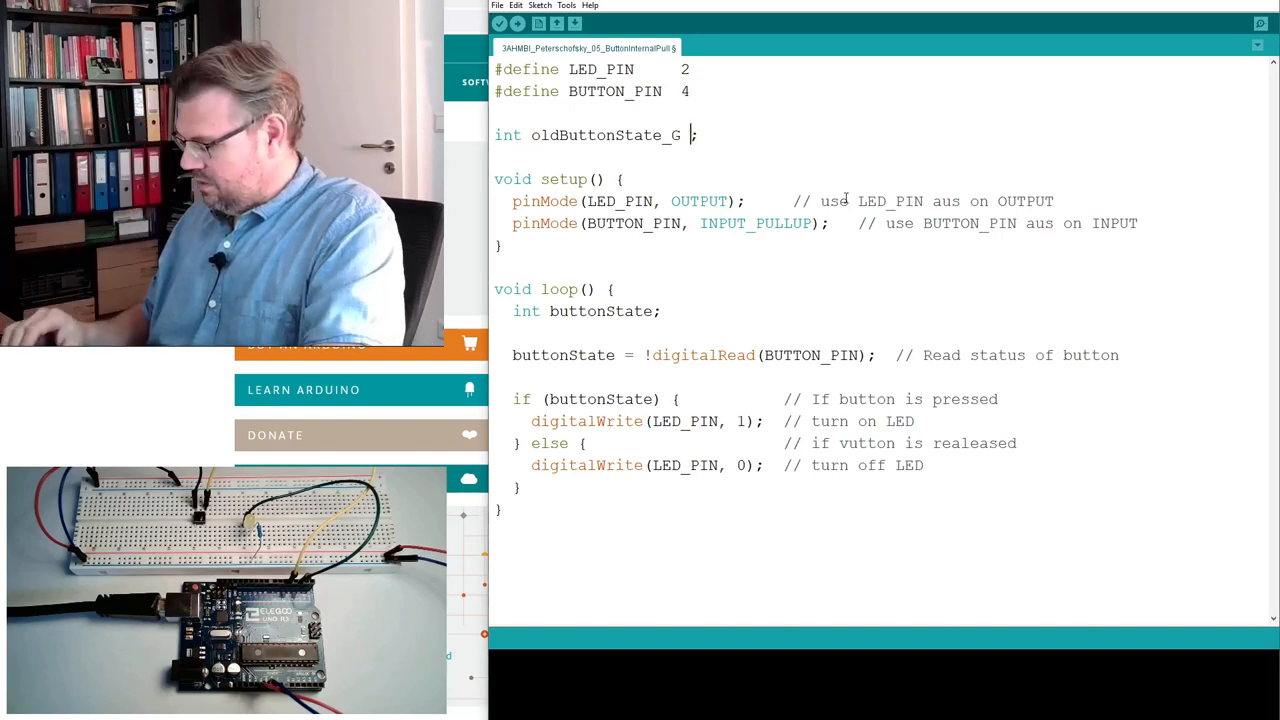
text(= 0)
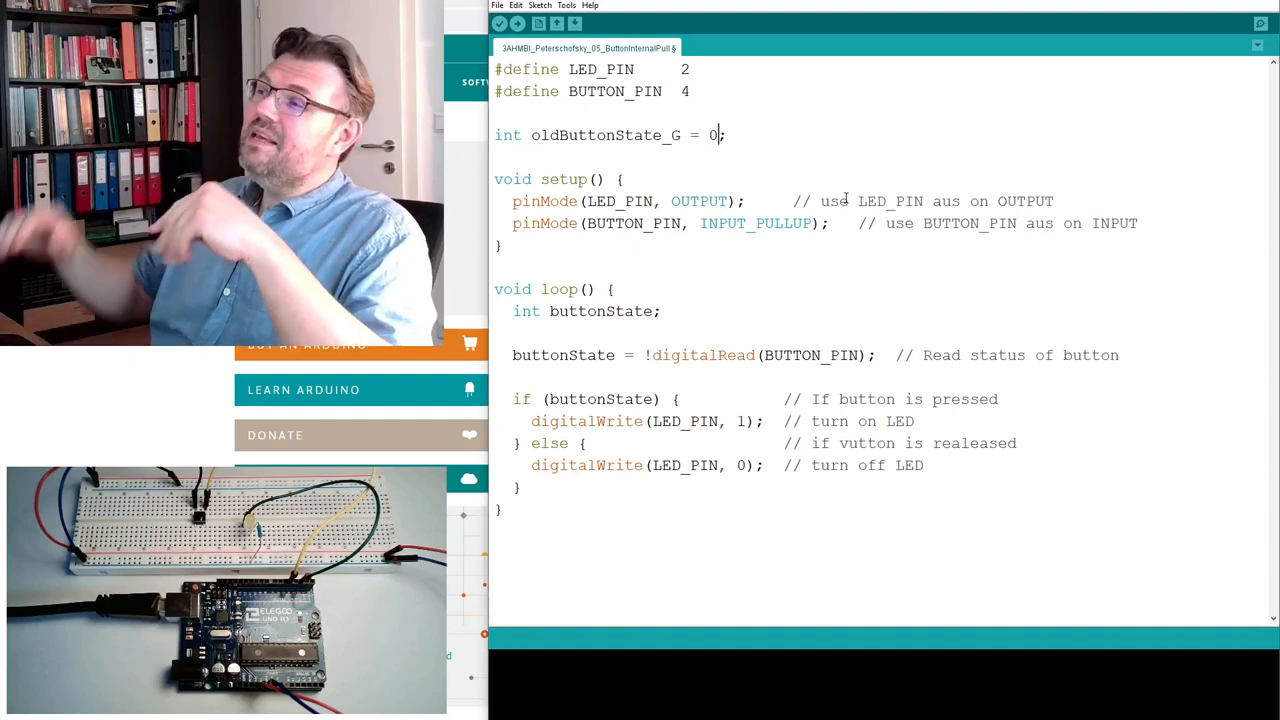
- Review the new global line by selecting its type, name and value
double_click(544, 136)
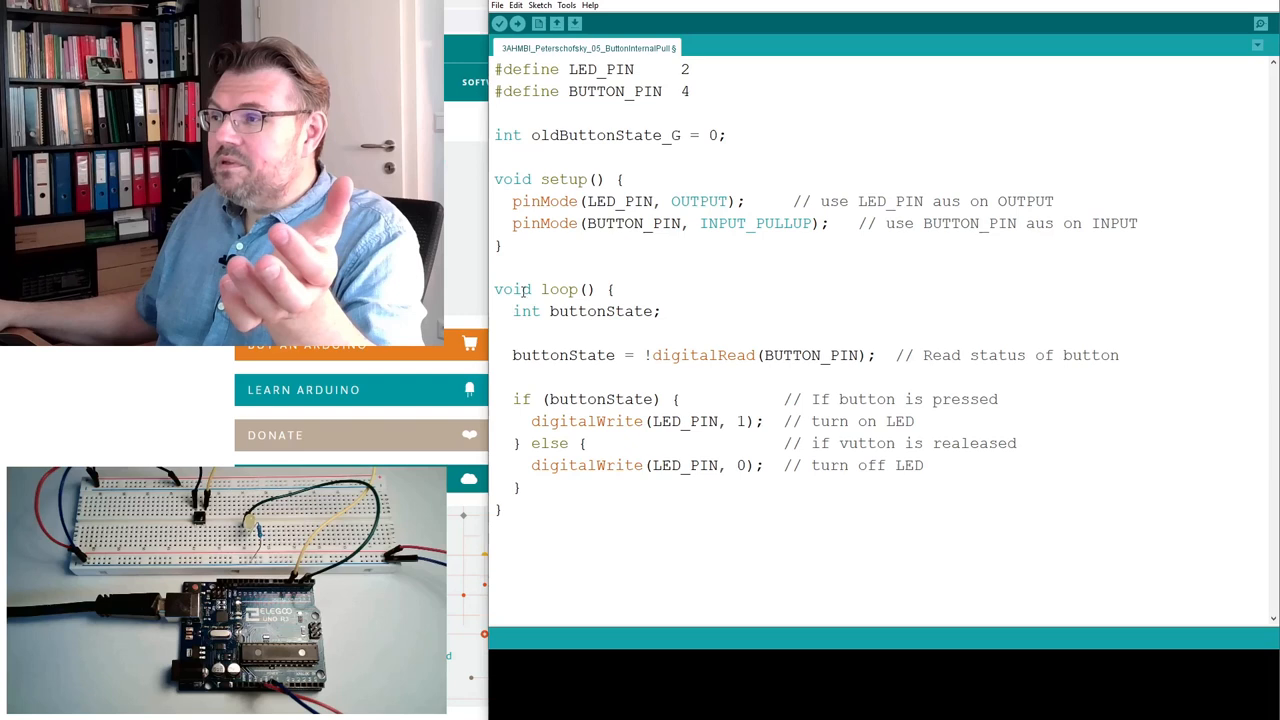
double_click(508, 136)
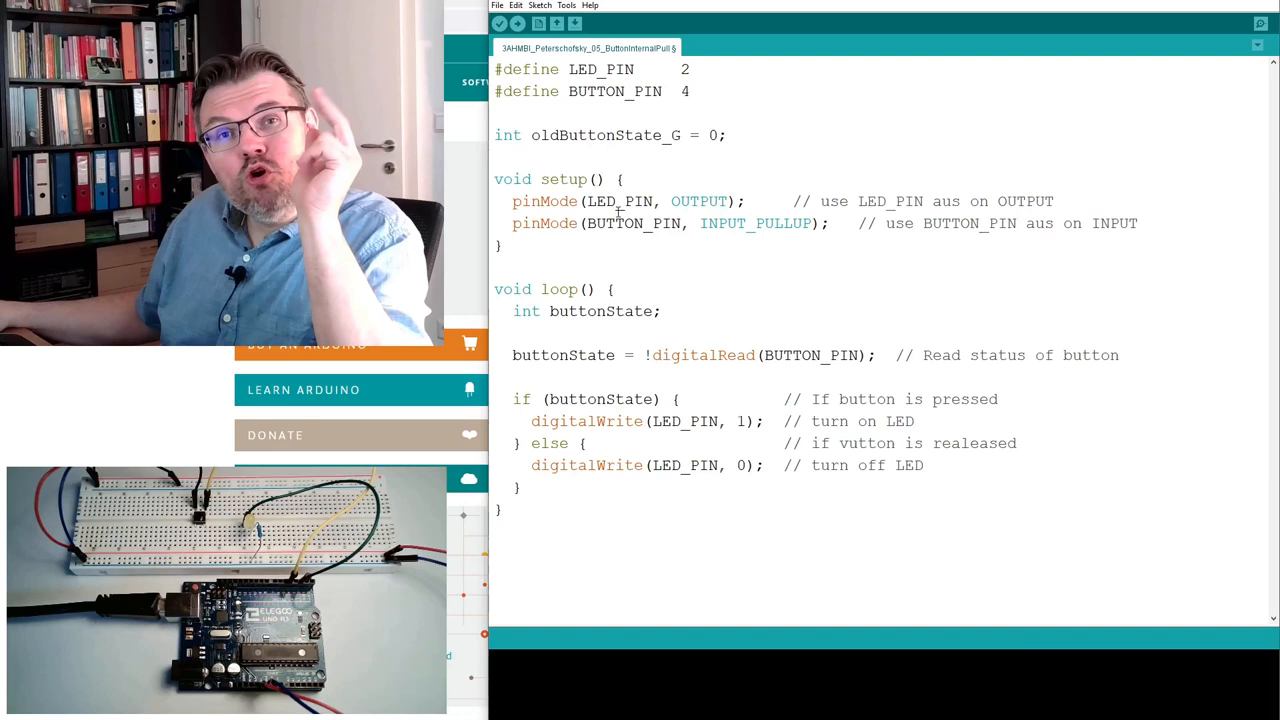
double_click(676, 136)
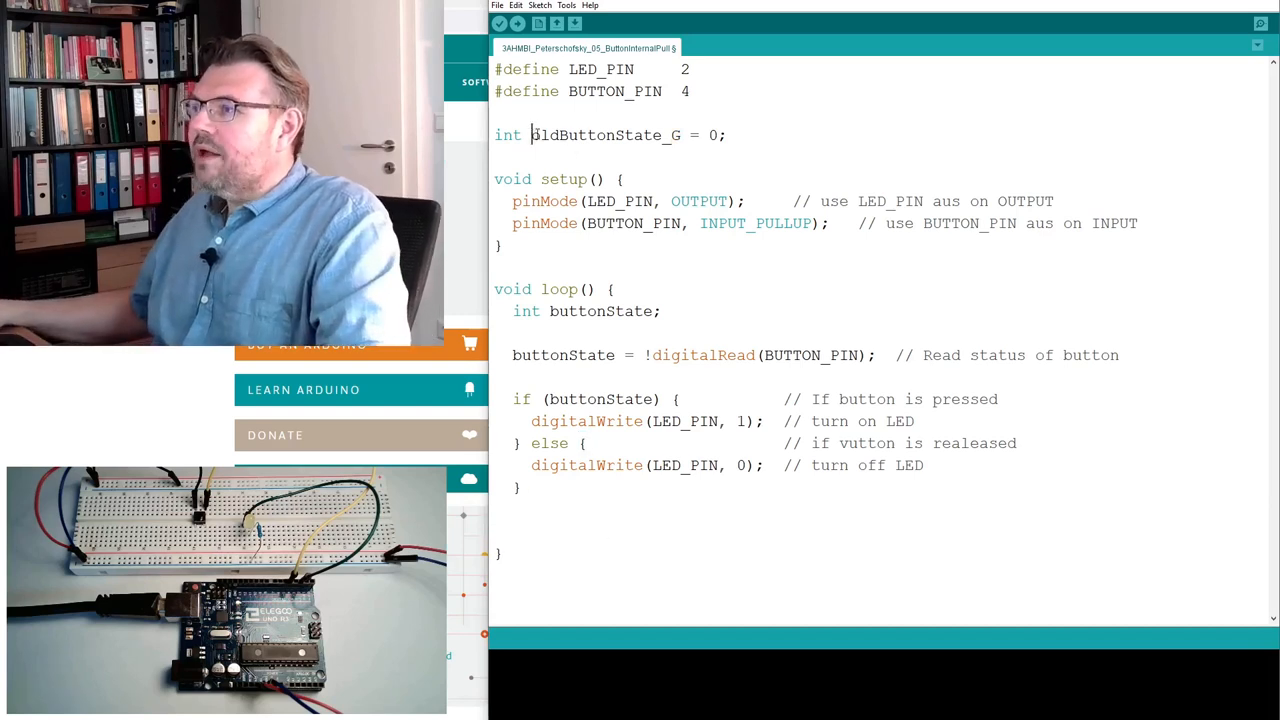
- Add oldButtonState_G = buttonState; as the last line of loop()
double_click(604, 136)
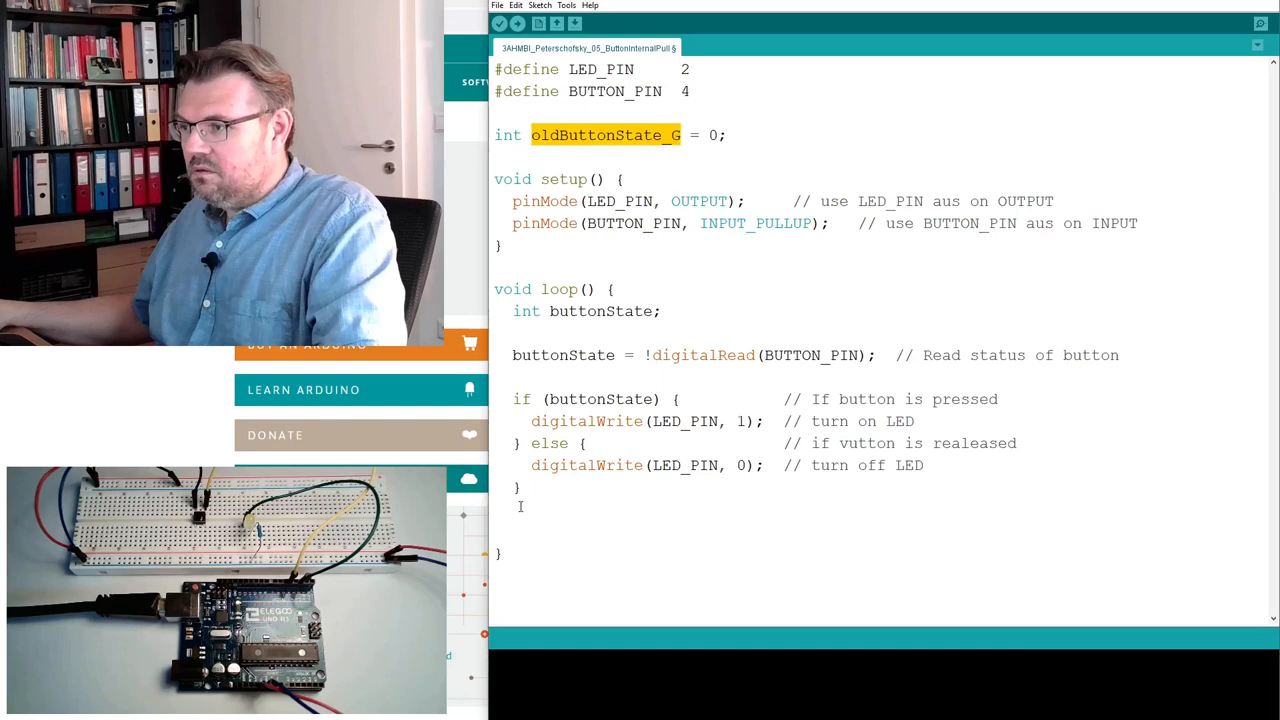
text(oldButtonState_G =)
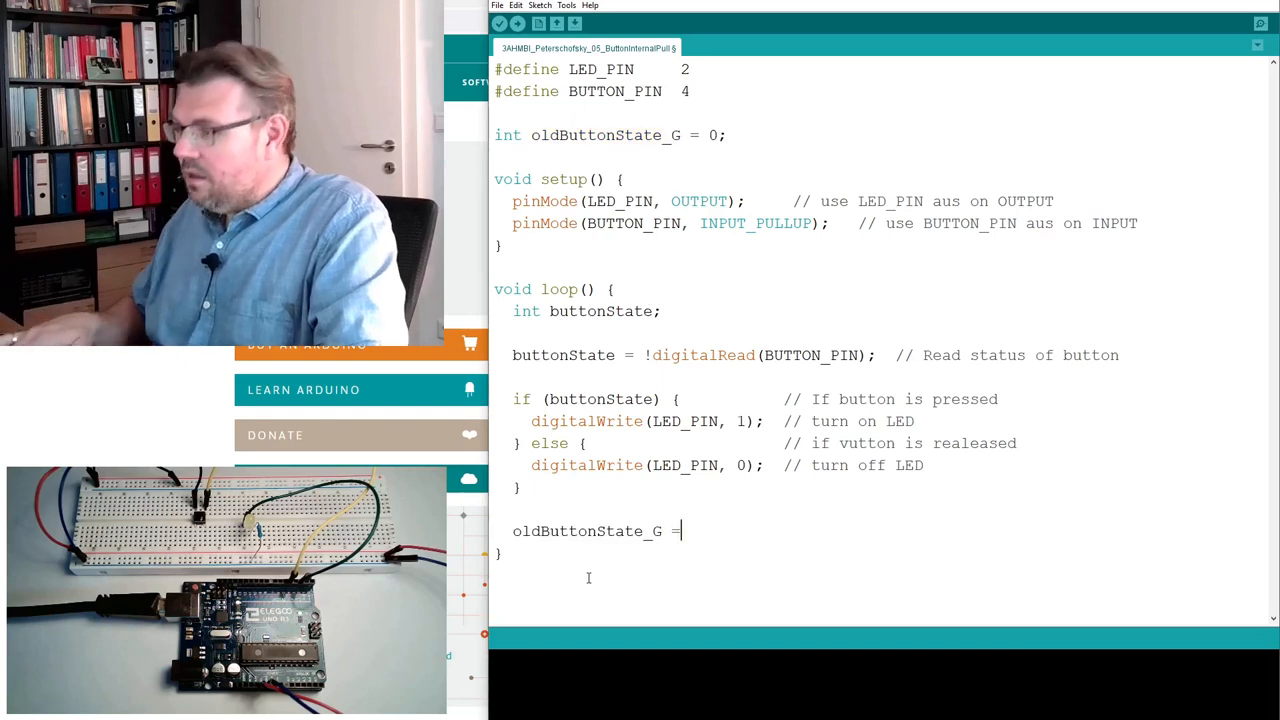
text(bu)
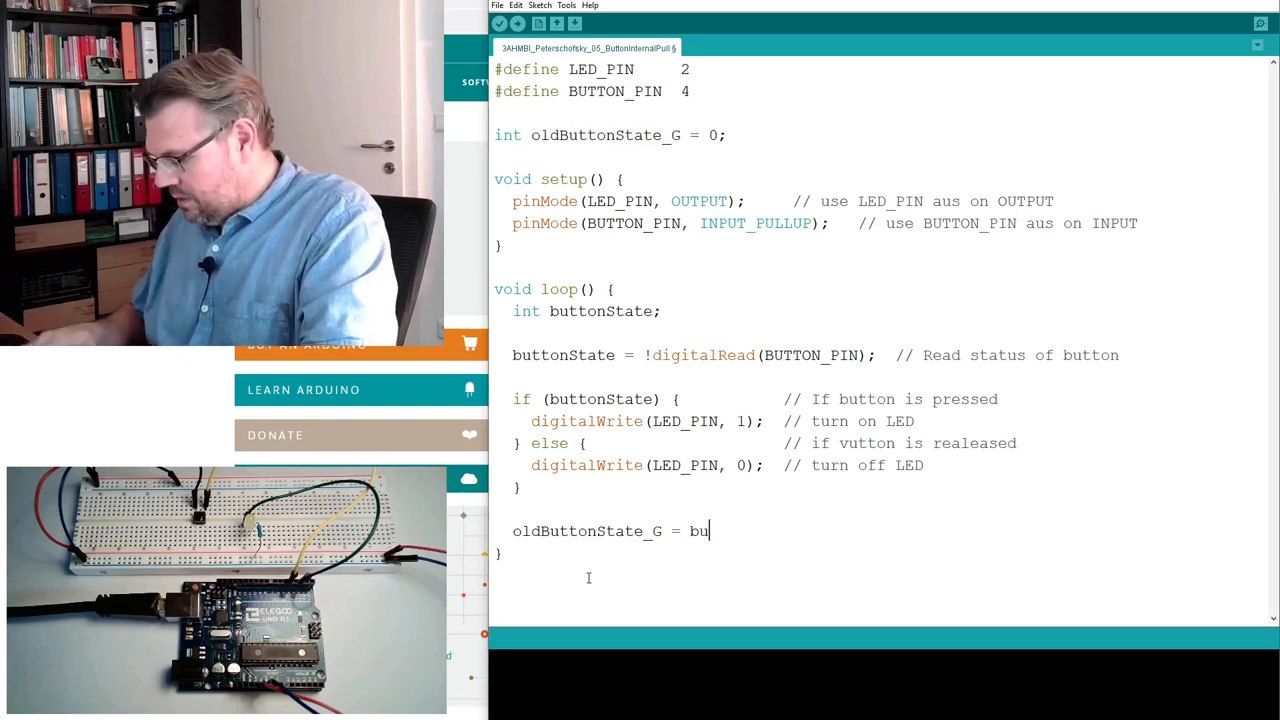
text(ttonState)
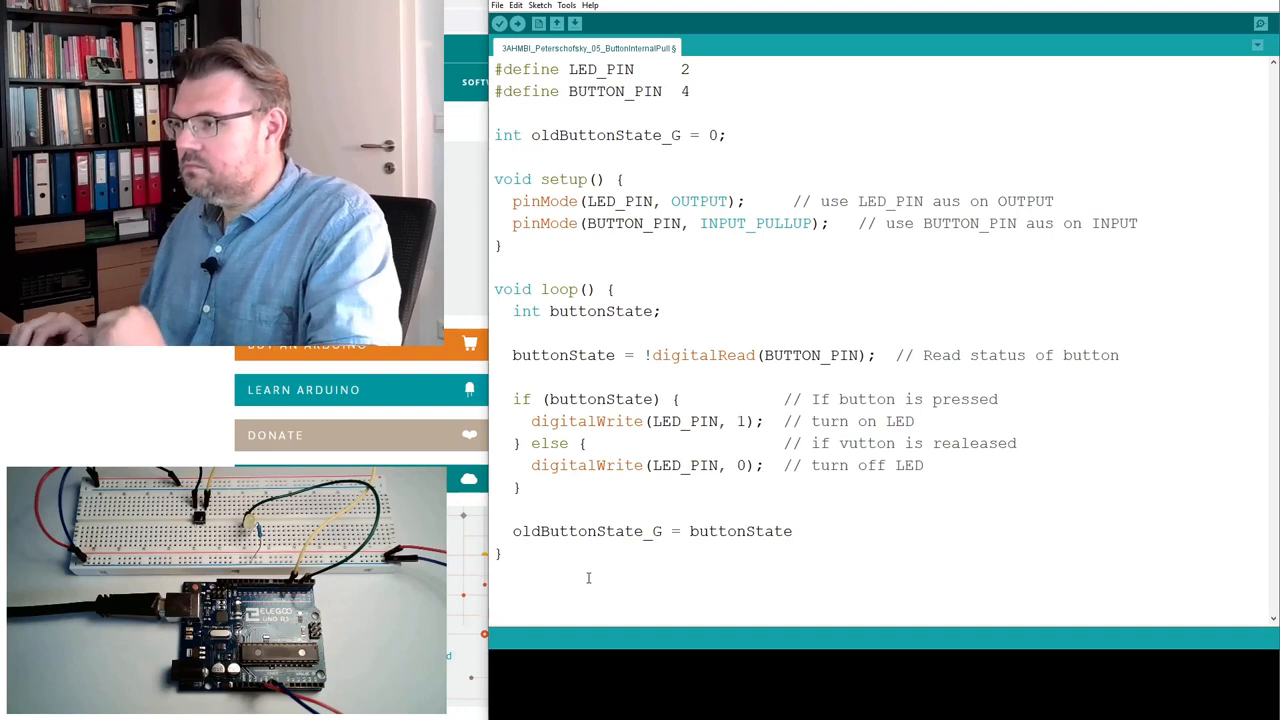
text(;)
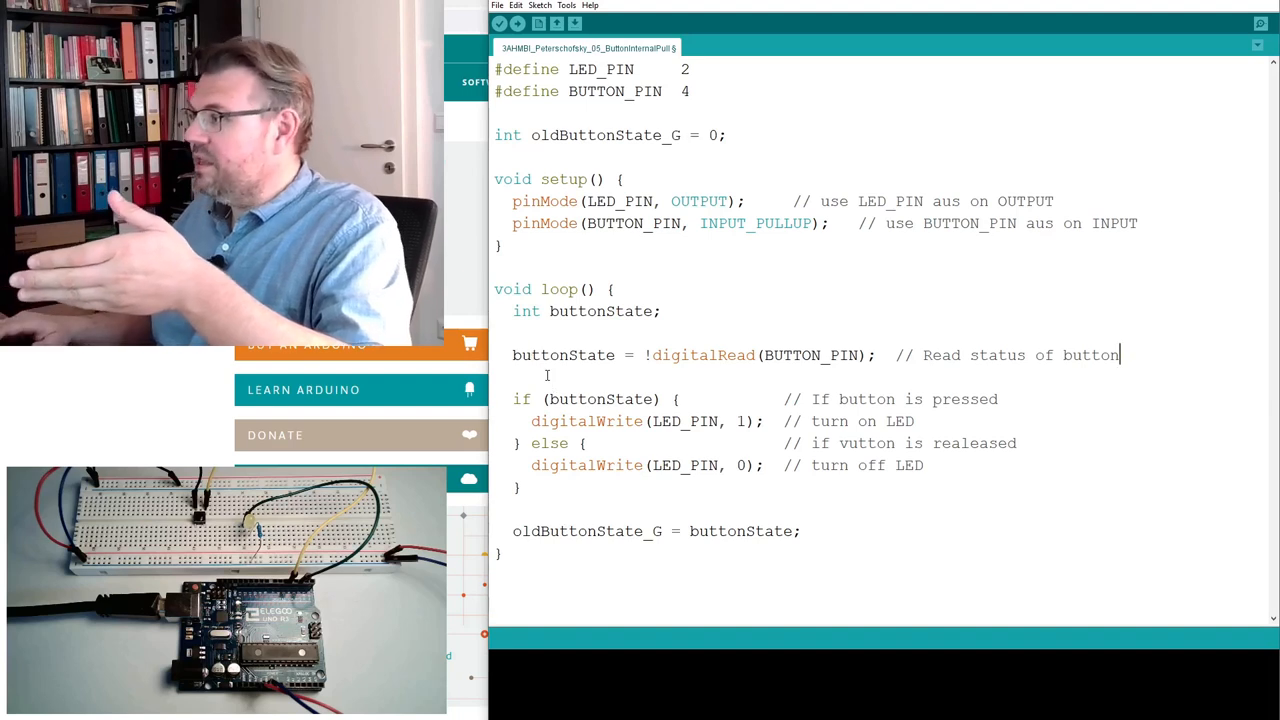
- Add the check if(buttonState != oldButtonState_G) after the digitalRead line
text(if)
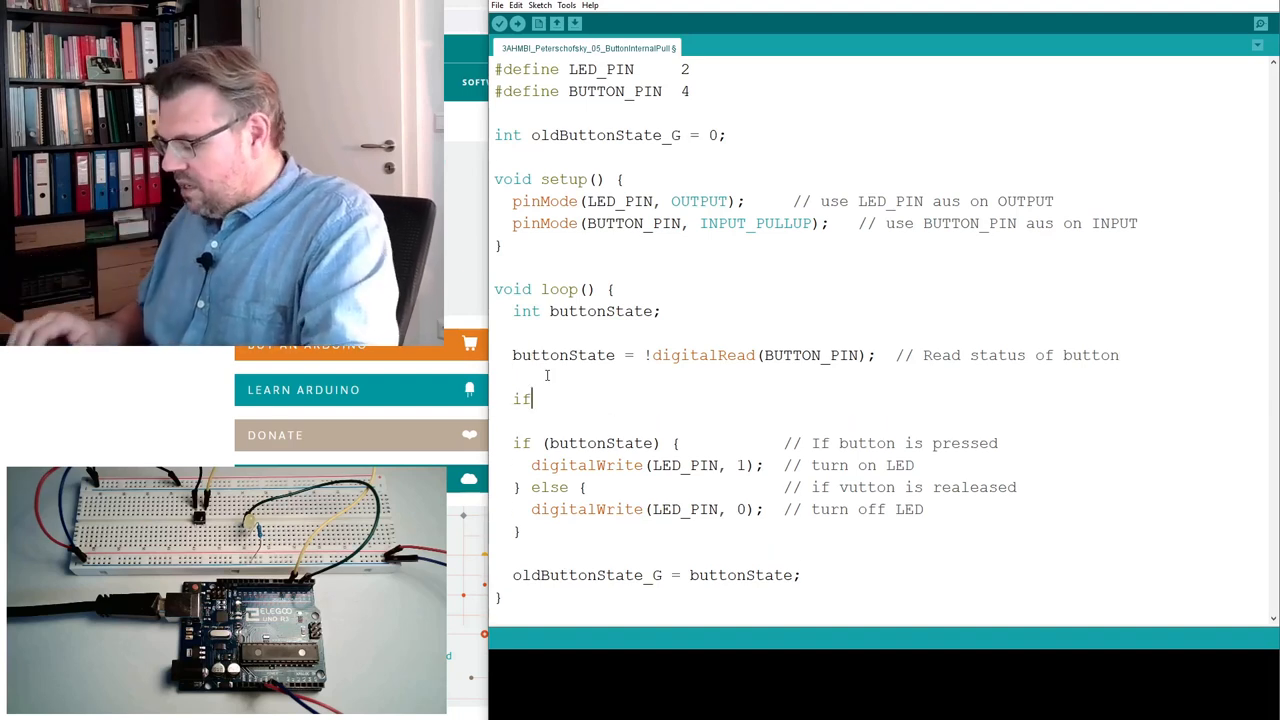
text((buttonStat)
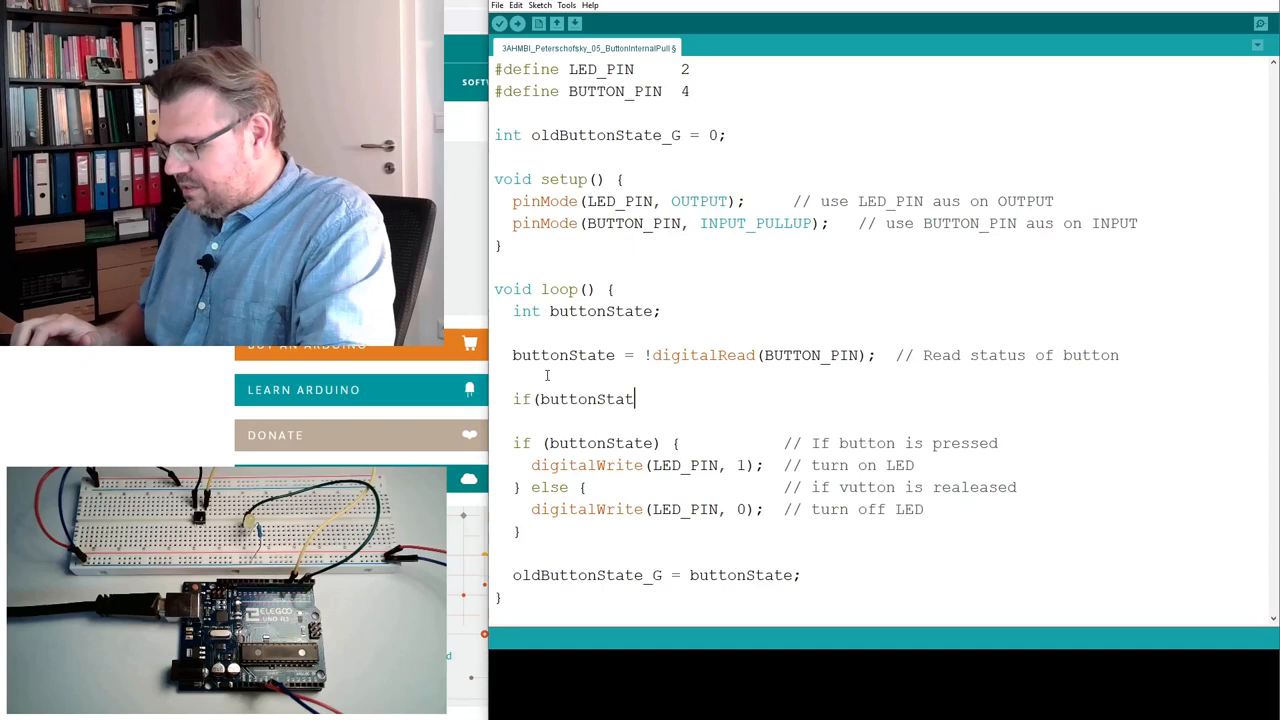
text(!)
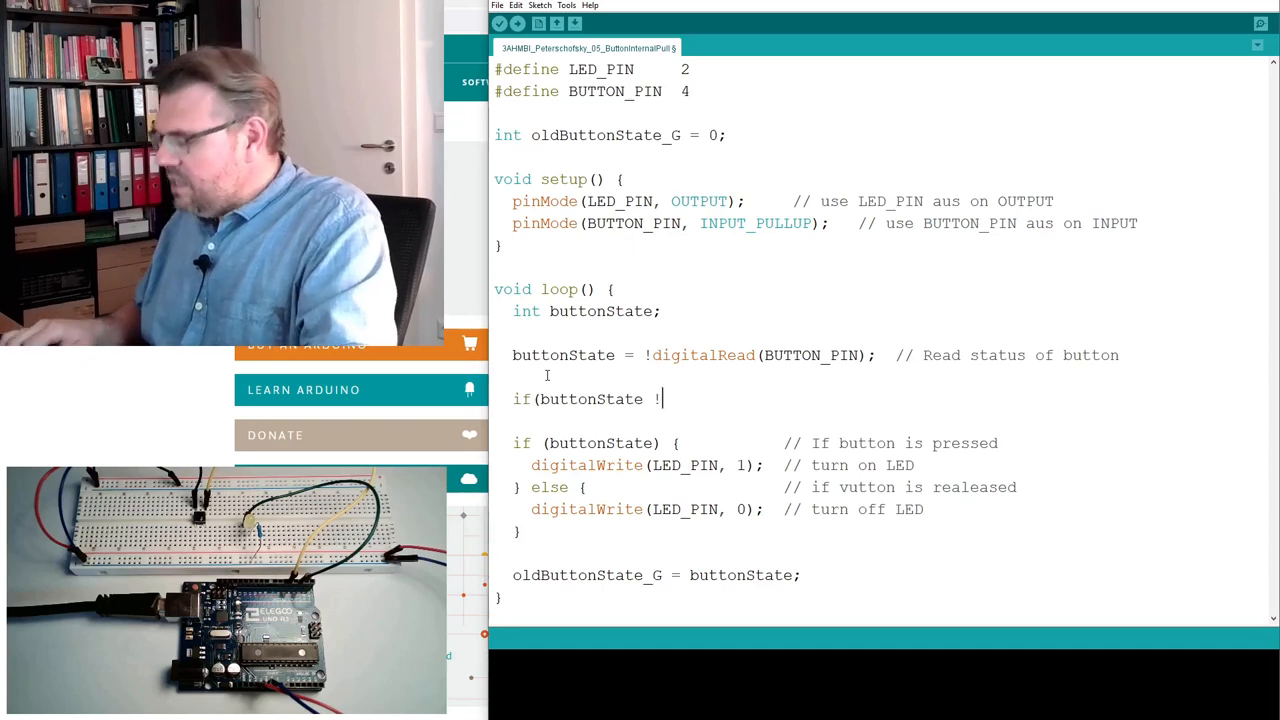
text(=)
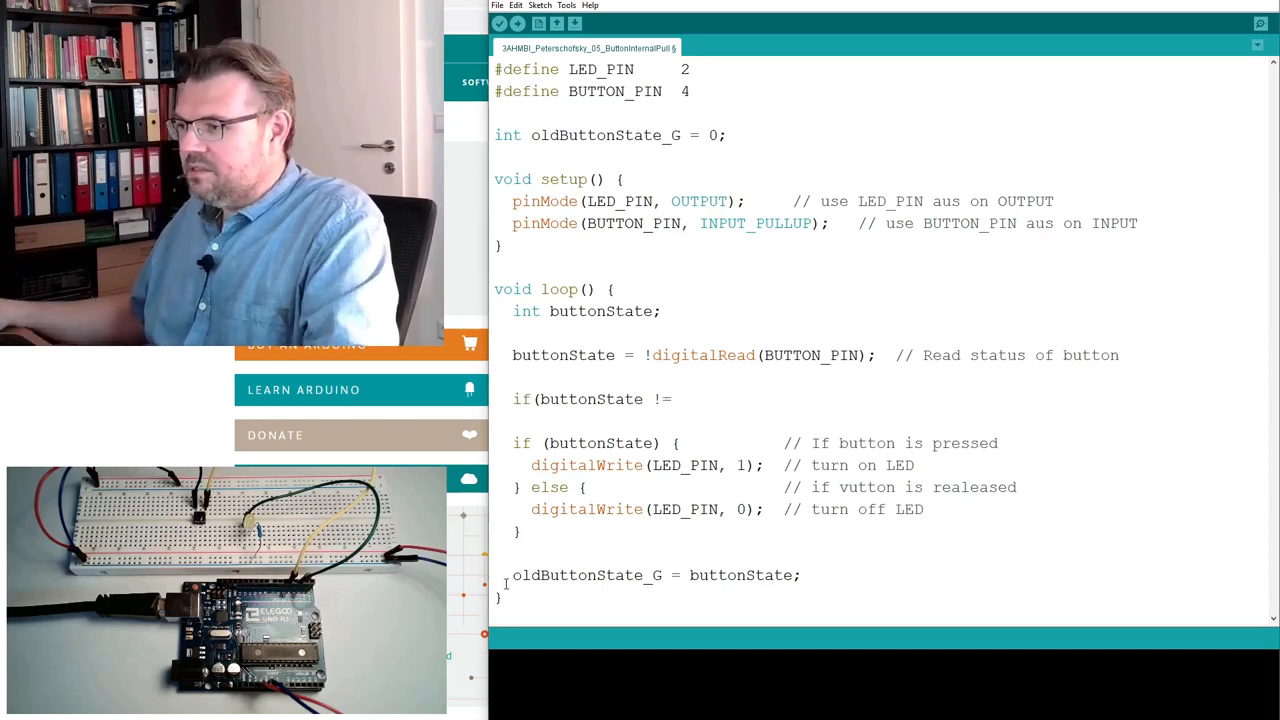
double_click(588, 576)
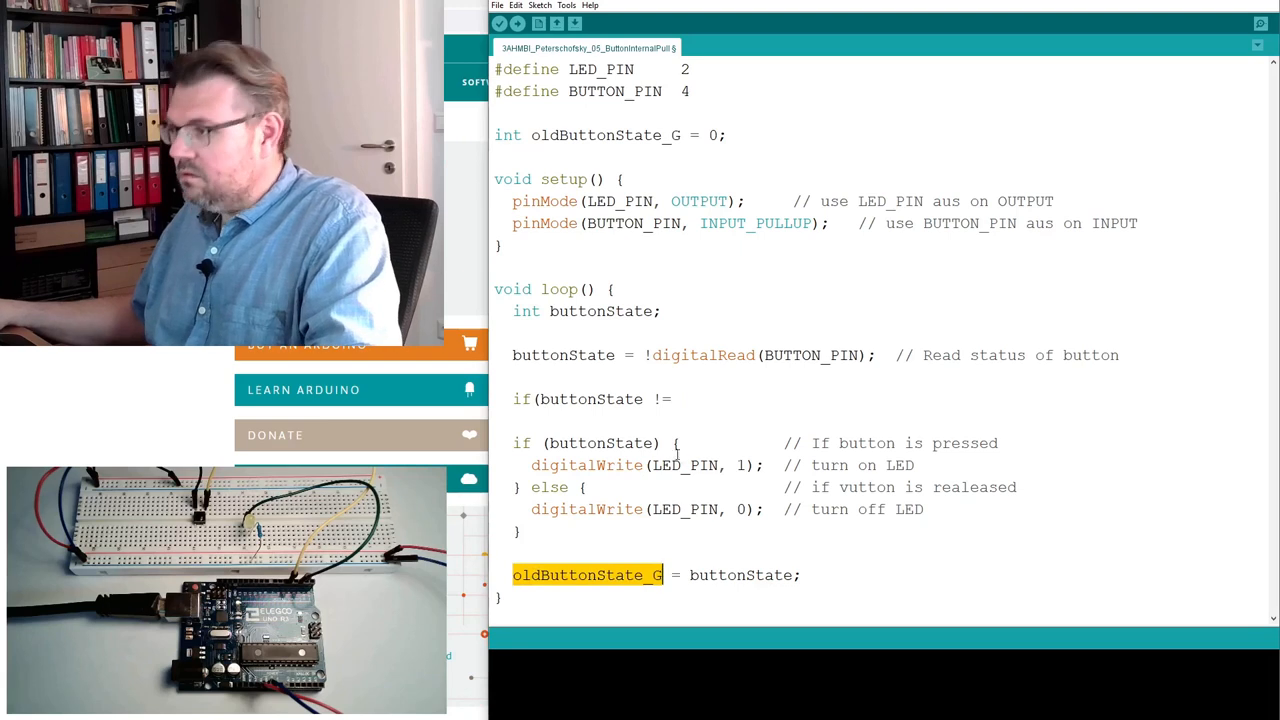
text(oldButtonState_G))
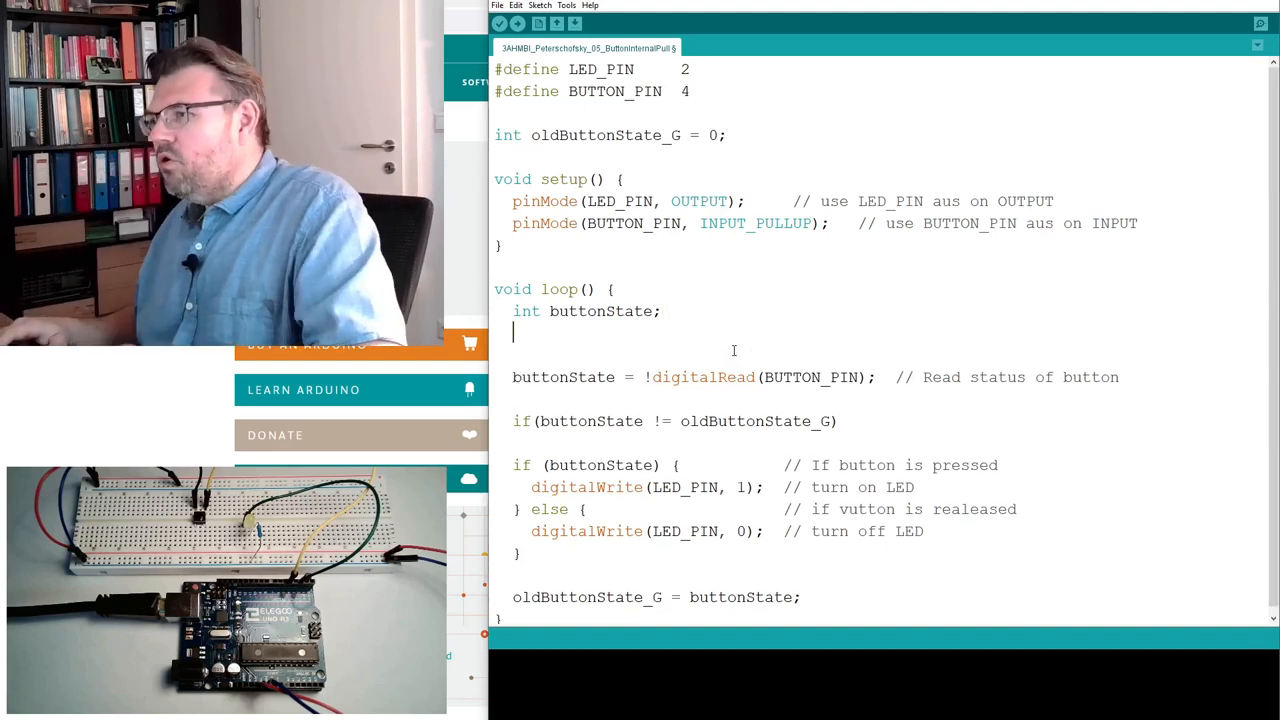
- Declare static int oldButtonState = 0; inside loop() below int buttonState;
text(int)
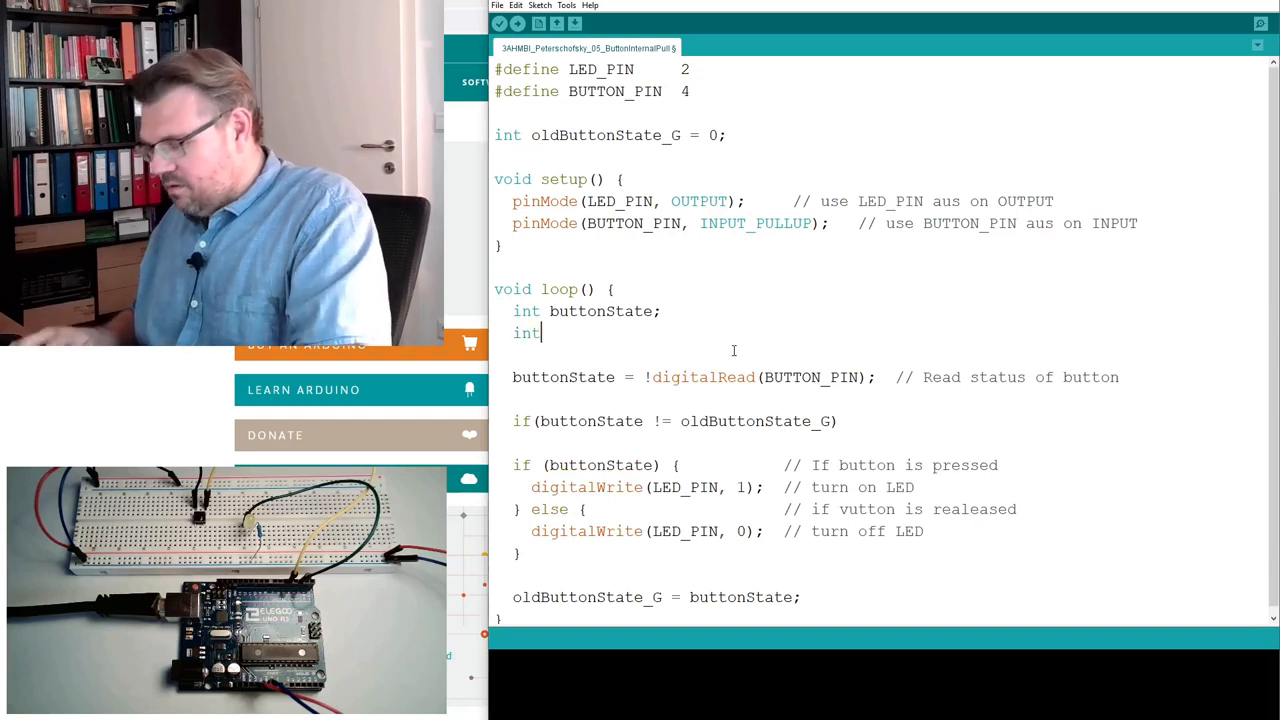
text(oldButtonSt)
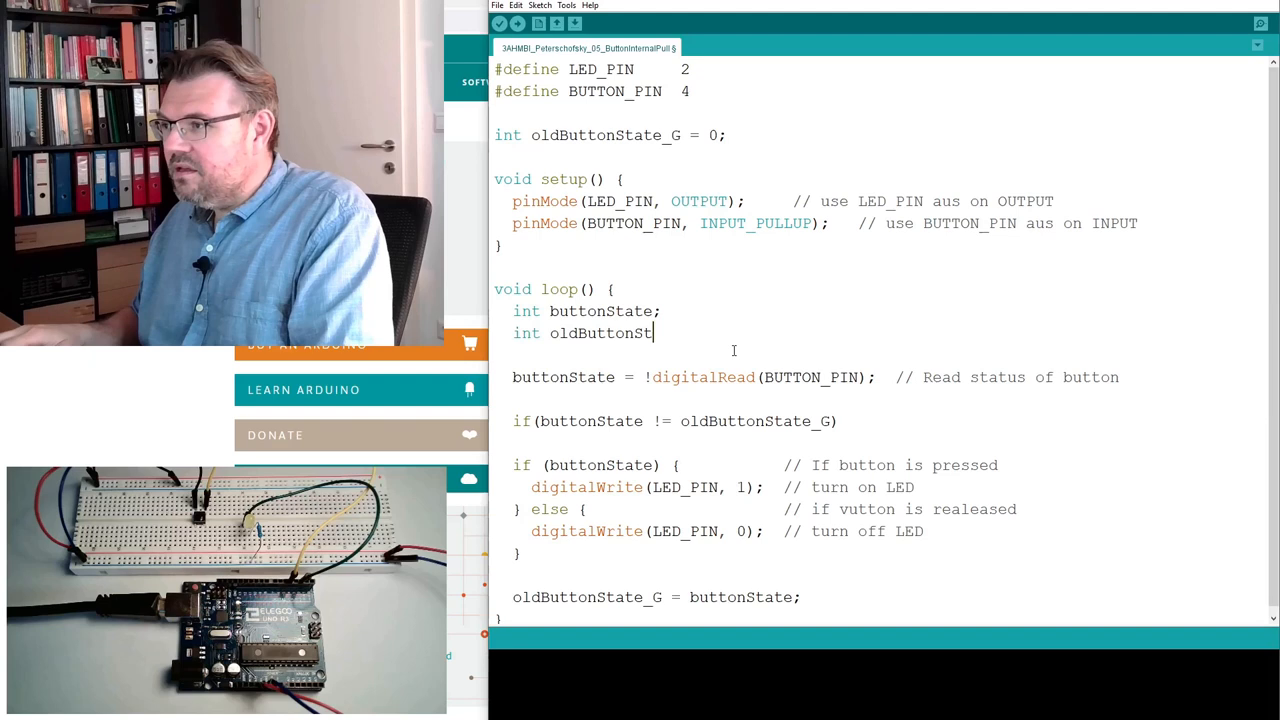
text(ate)
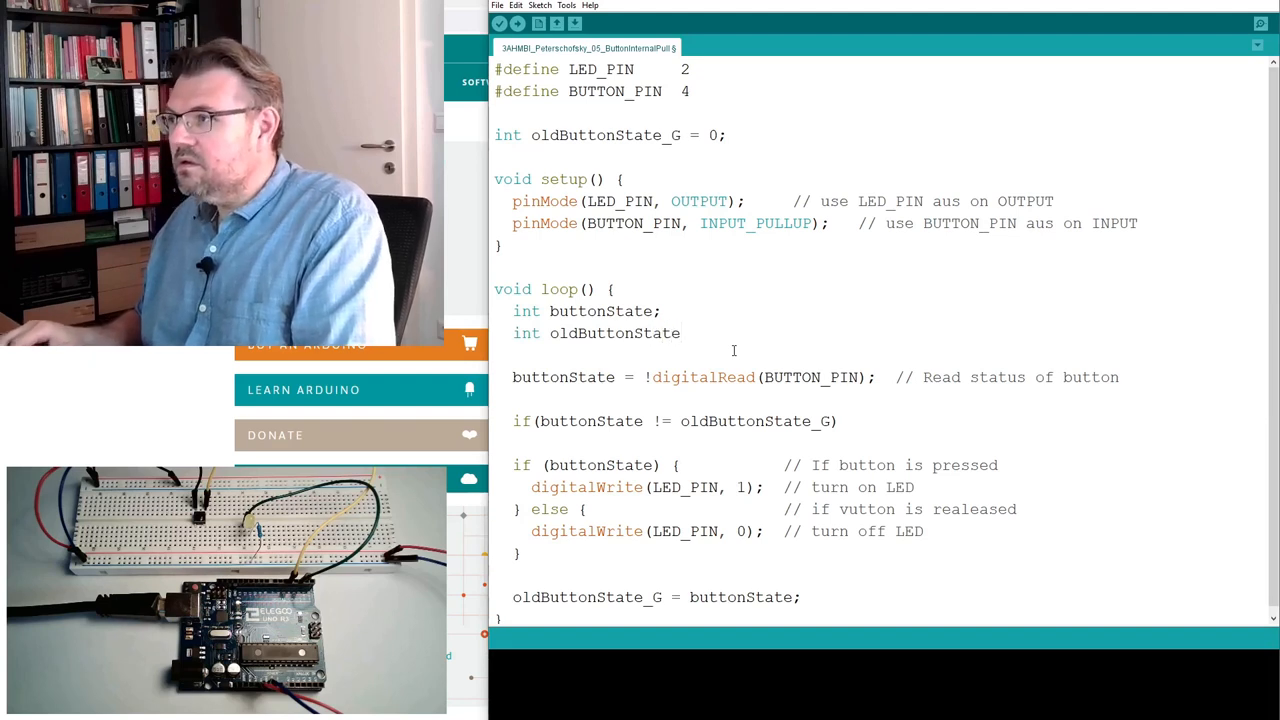
text(= 0;)
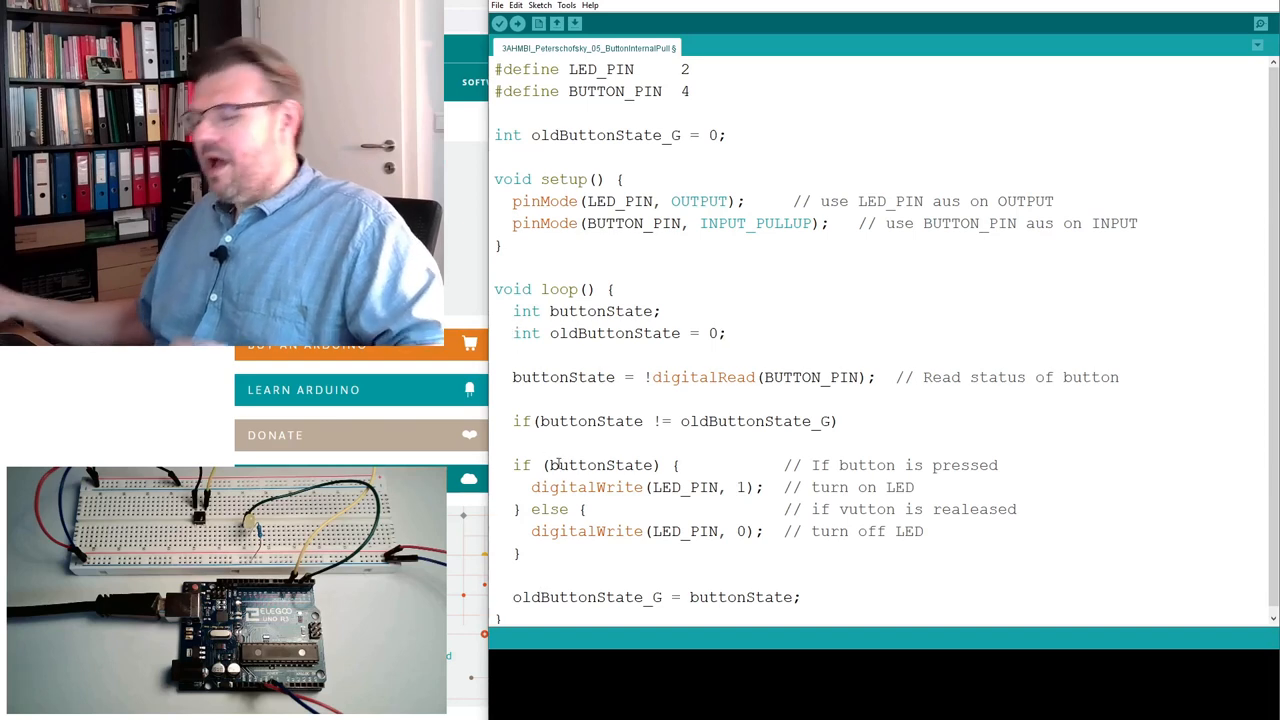
text(staqtic)
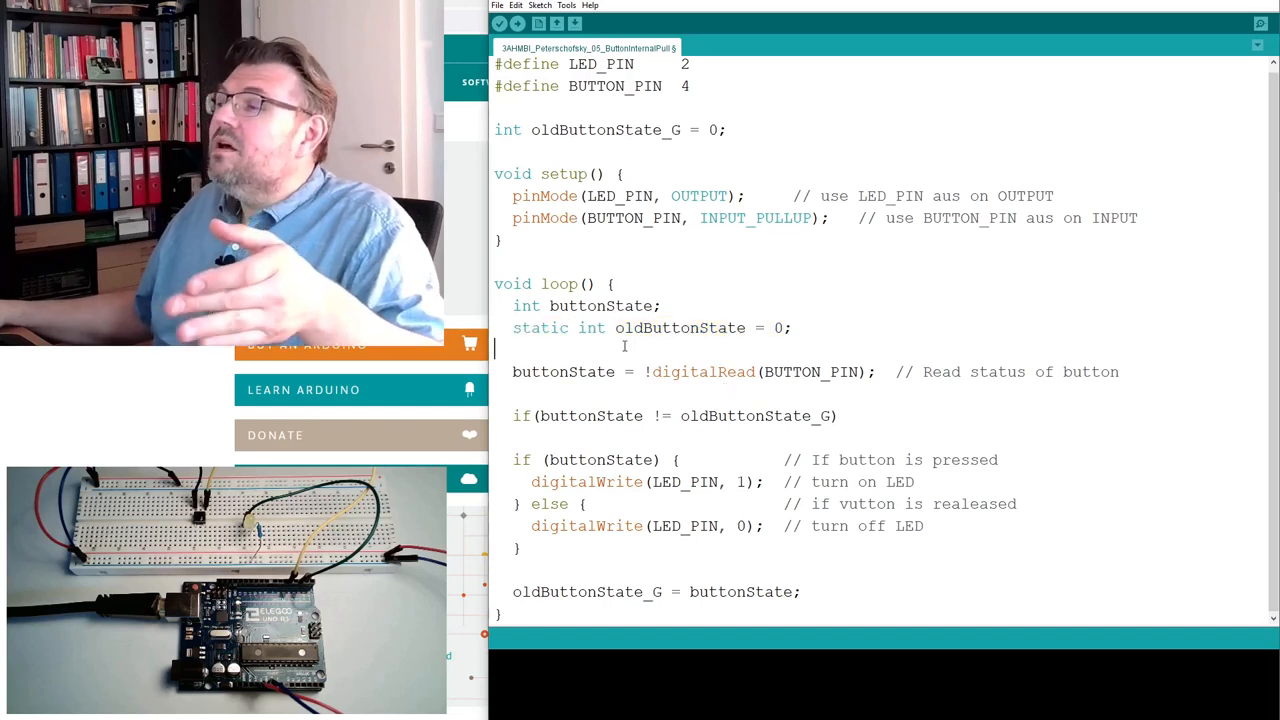
- Point the if check and end-of-loop assignment at local oldButtonState, highlighting static int
double_click(680, 328)
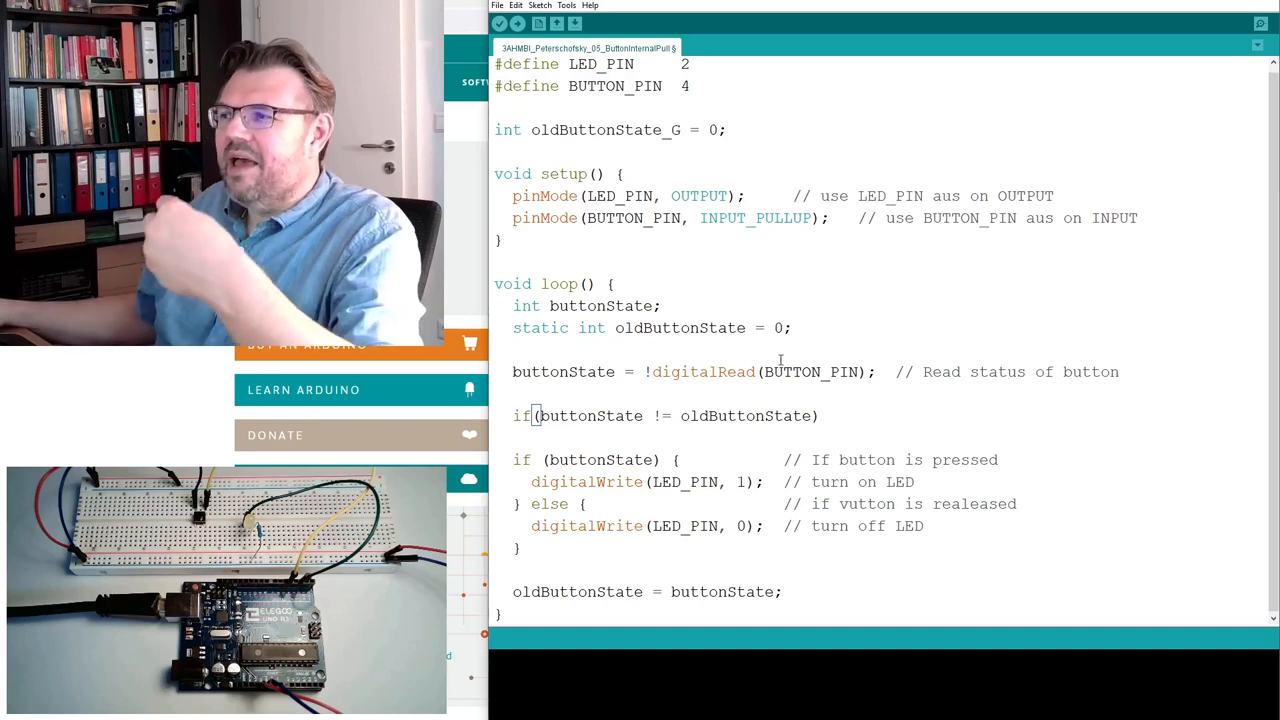
double_click(550, 328)
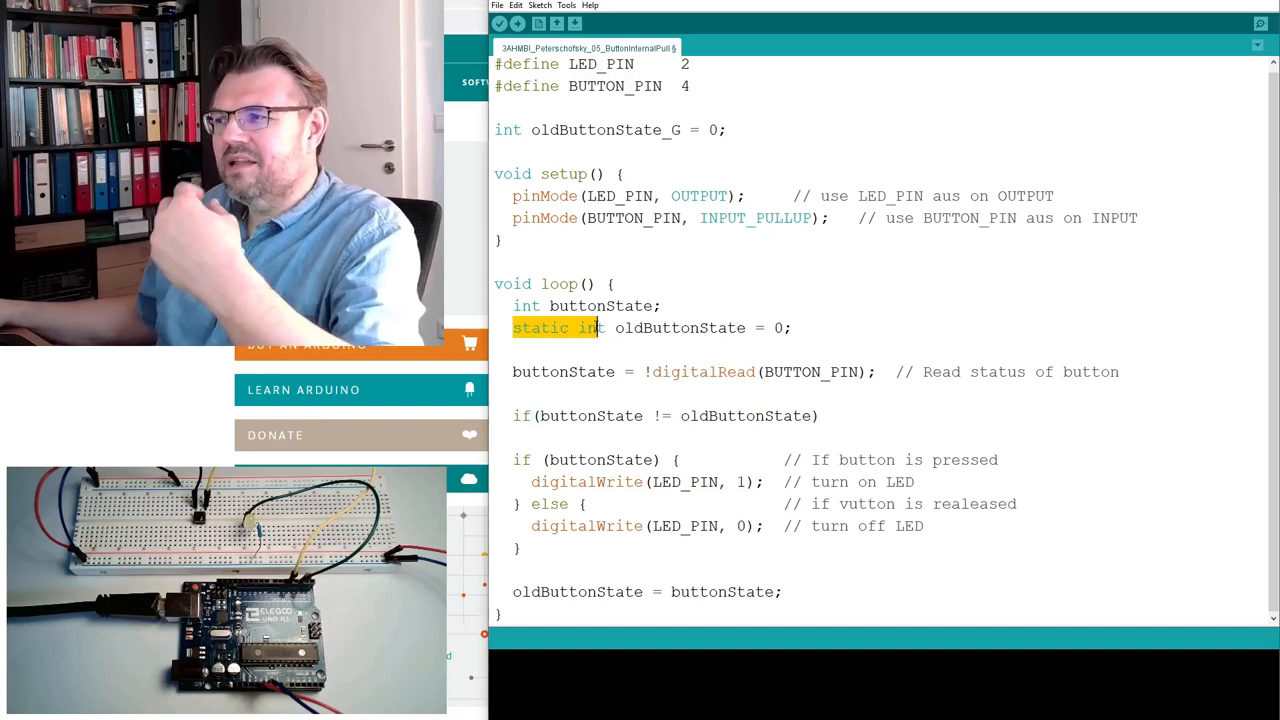